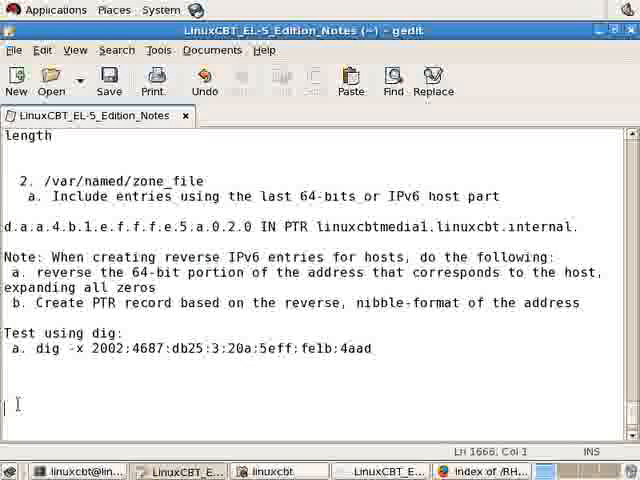
- Add the heading '###Network File System (NFS)###' to the notes
text(###)
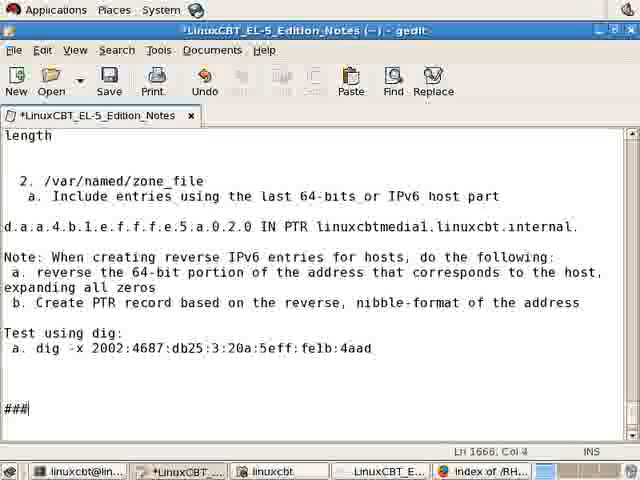
text(Network File S)
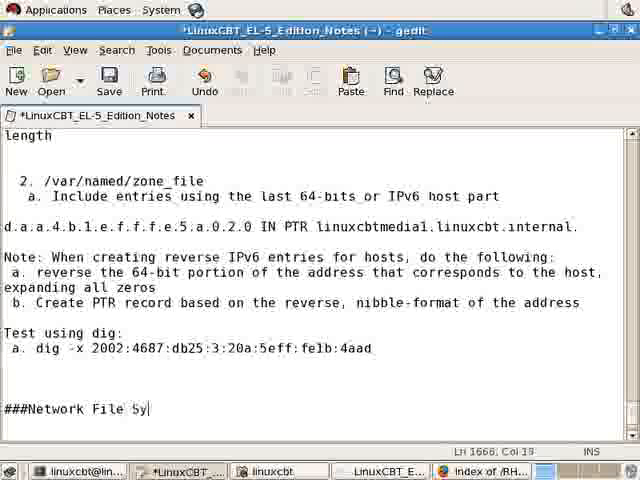
text(ystem)
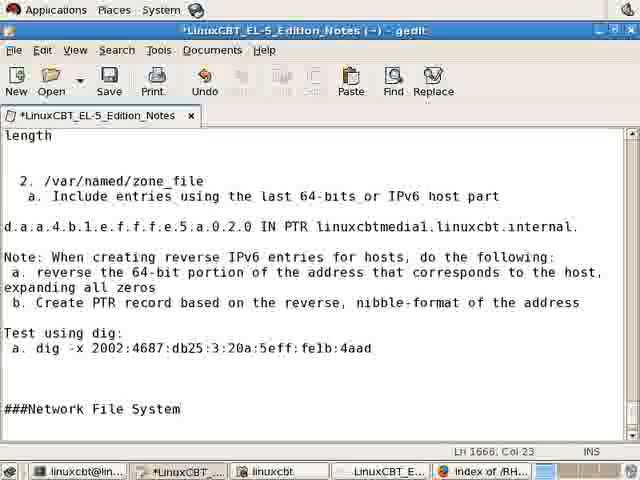
text((NF)
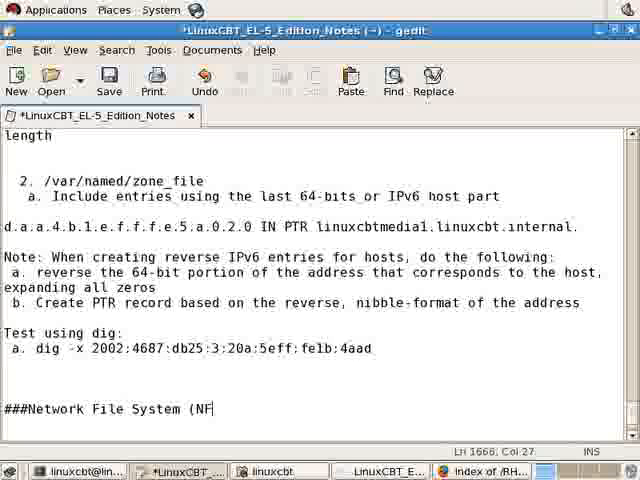
text(S)###)
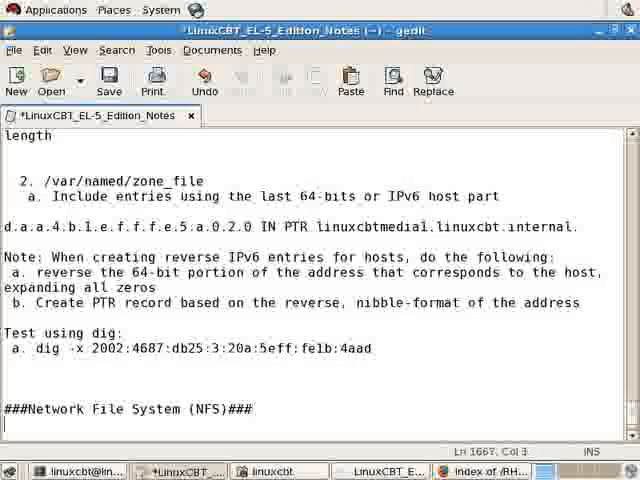
- Start a Features: list with item 1 'Transparent access to remote file systems'
text(Features:)
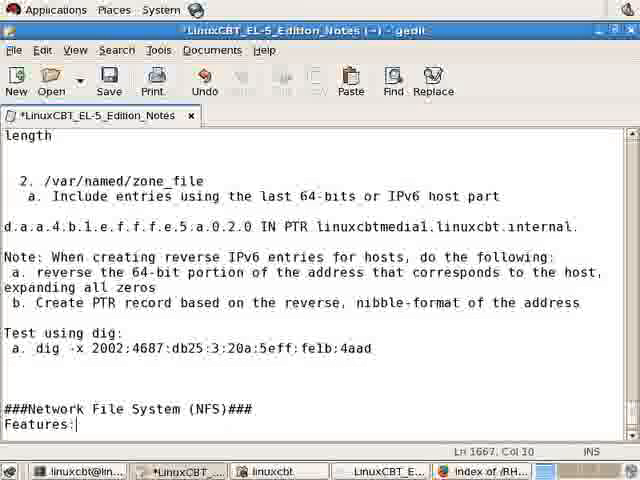
text(1. Transparent access to remote)
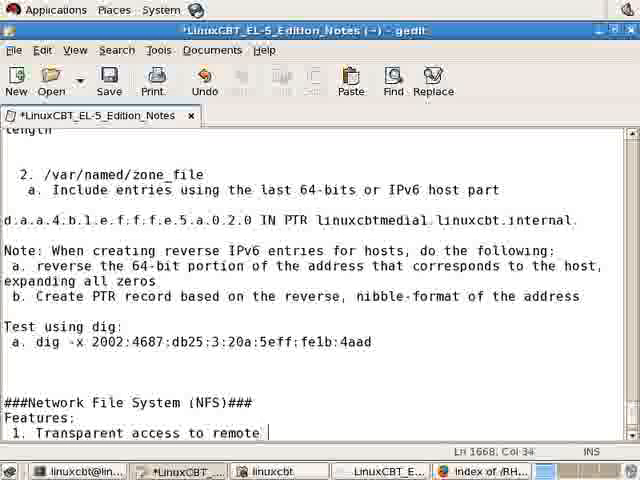
text(file systems)
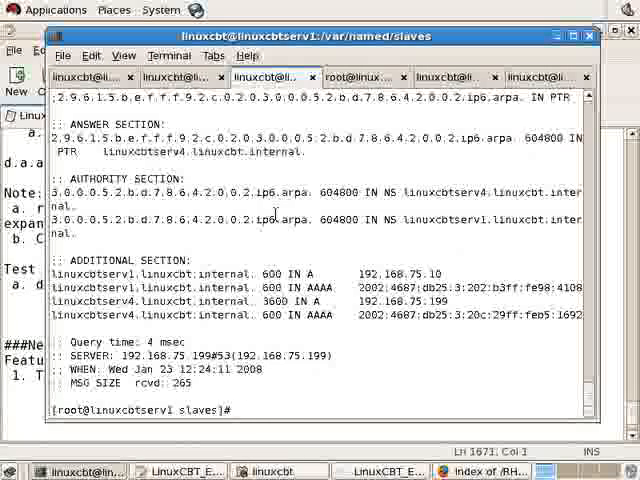
- On the linuxcbtserv4 root shell, list installed NFS packages with rpm -qa | grep -i nfs
click(360, 76)
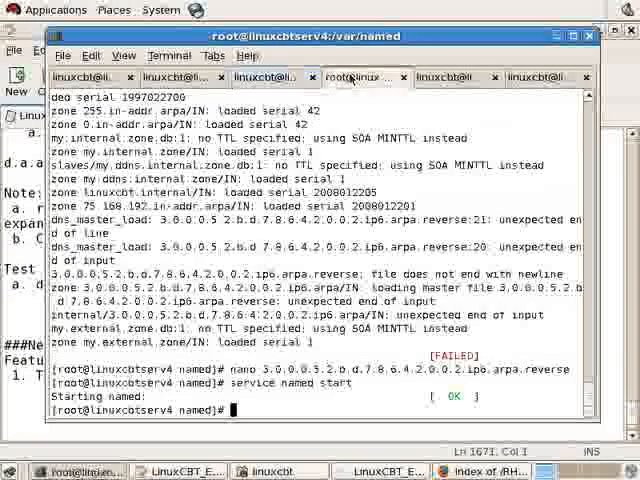
text(clear)
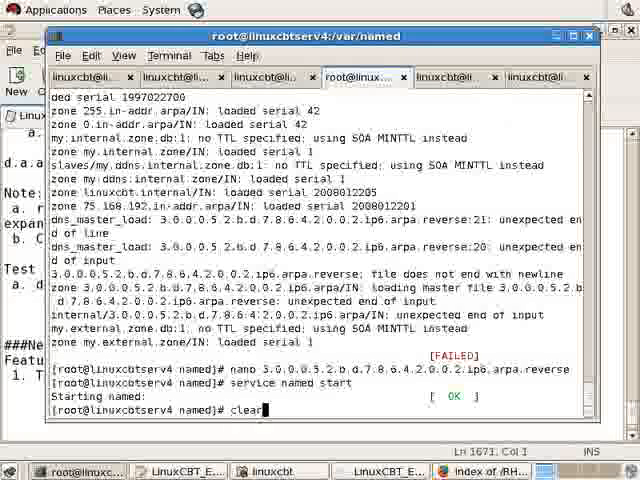
text(rpm -qa | grep)
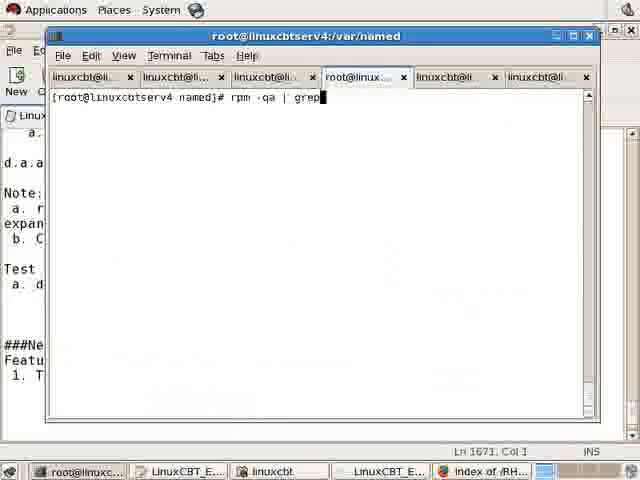
text(-i nfs)
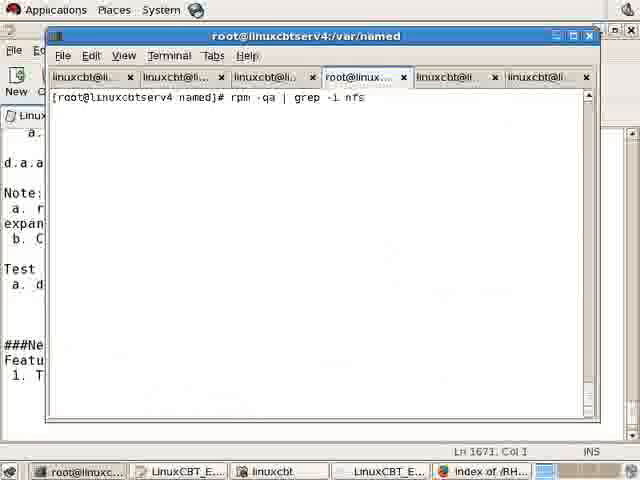
key(Return)
text(rpm -ql nfs-utils)
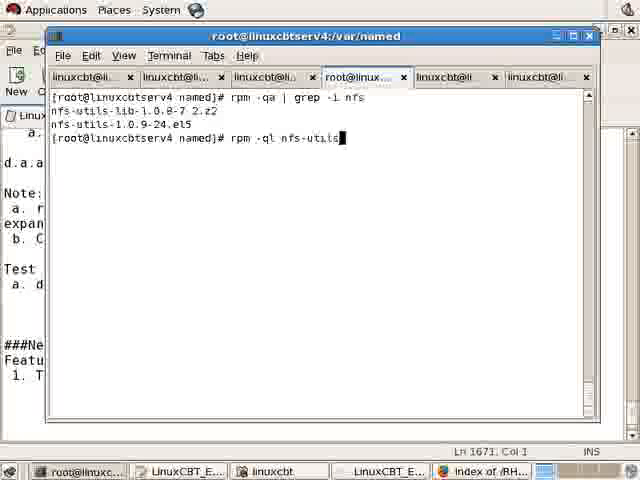
- List every file installed by nfs-utils with rpm -ql nfs-utils
key(Return)
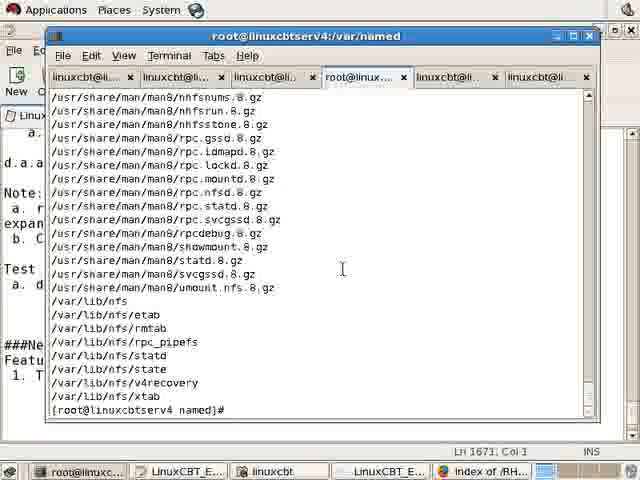
scroll(down, 3)
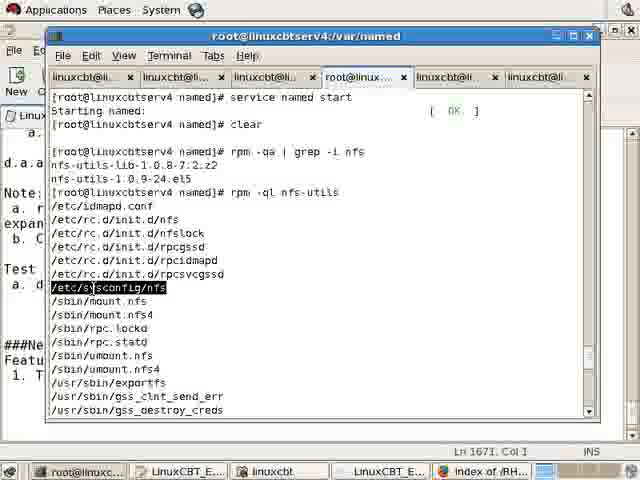
- Copy the /etc/sysconfig/nfs path, view the file and review the nfs-utils file listing
right_click(120, 296)
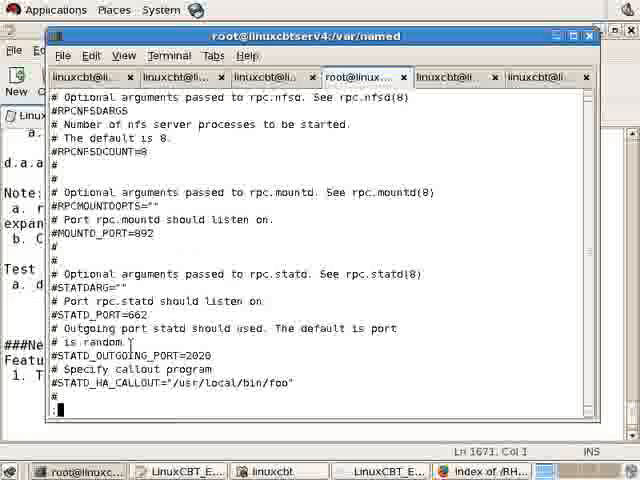
scroll(down, 3)
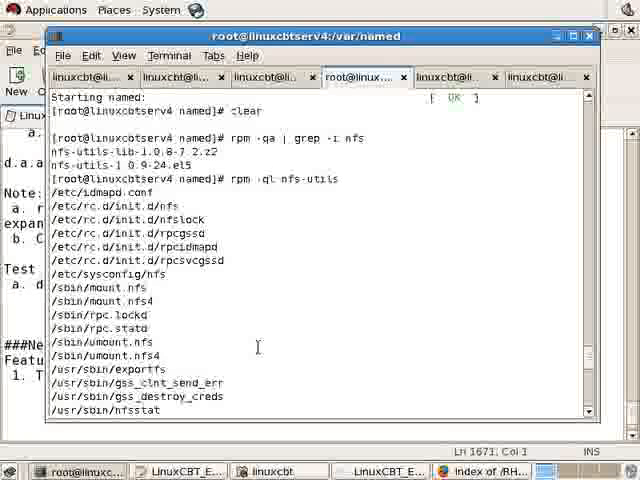
double_click(100, 316)
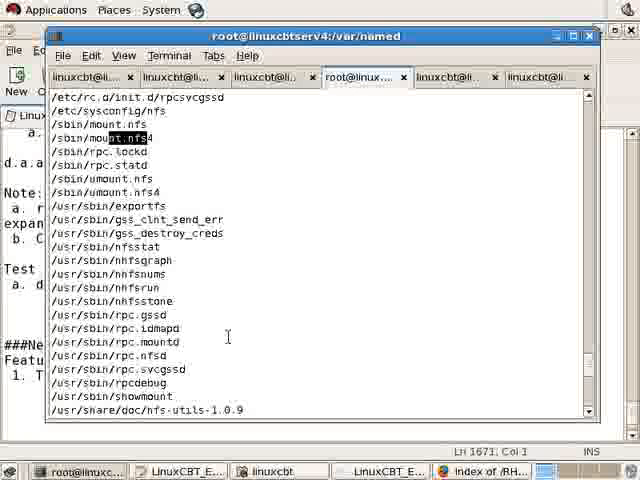
mouse_move(248, 410)
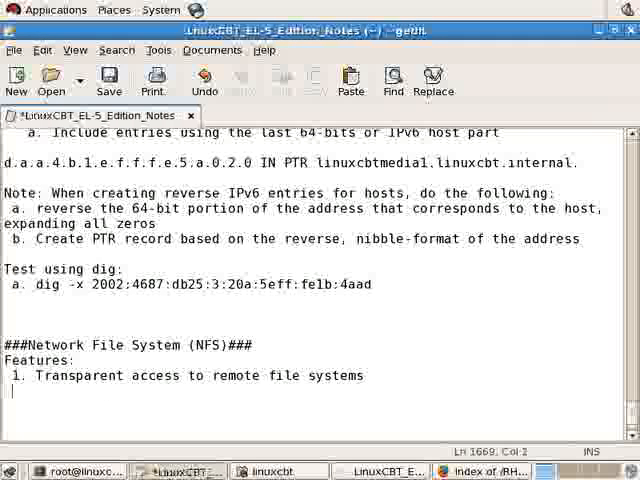
- Add features 2 'Installed by default' and 3 'Uses RPC for communications'
text(2. Installed by)
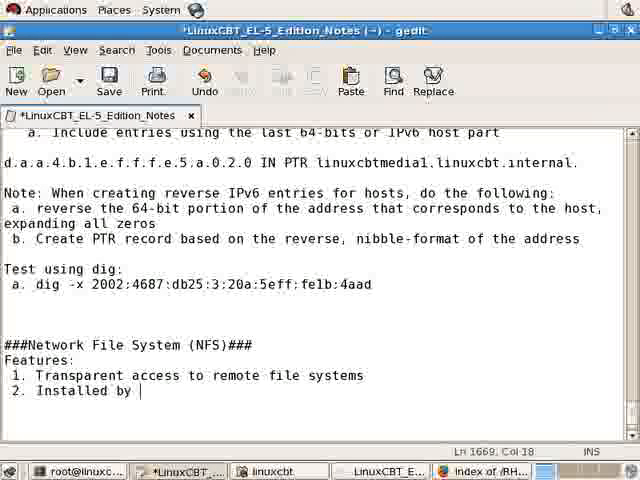
text(defaults)
text(3.)
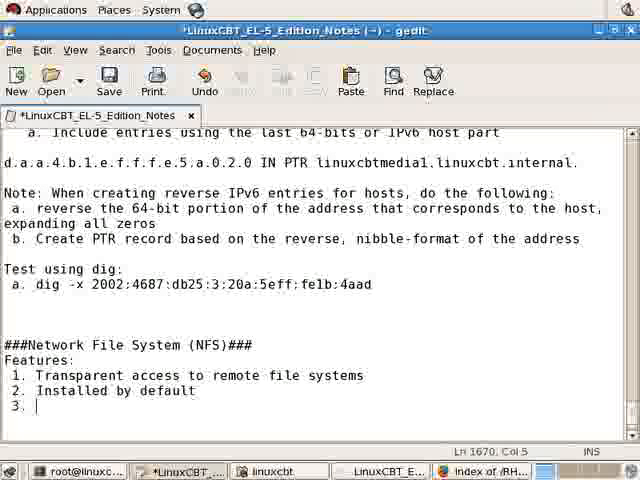
text(Uses RPC)
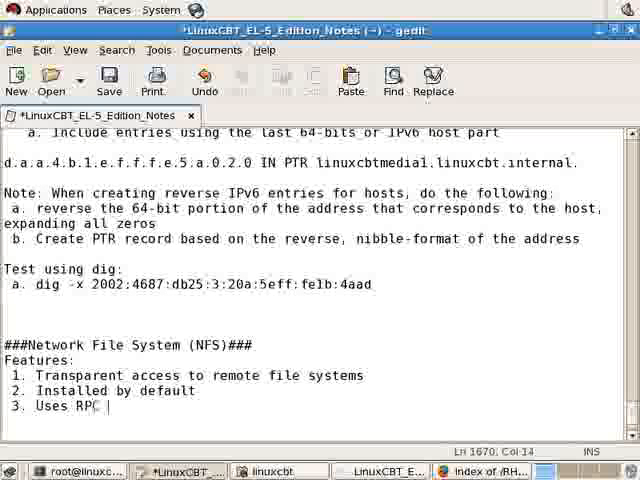
text(for communications)
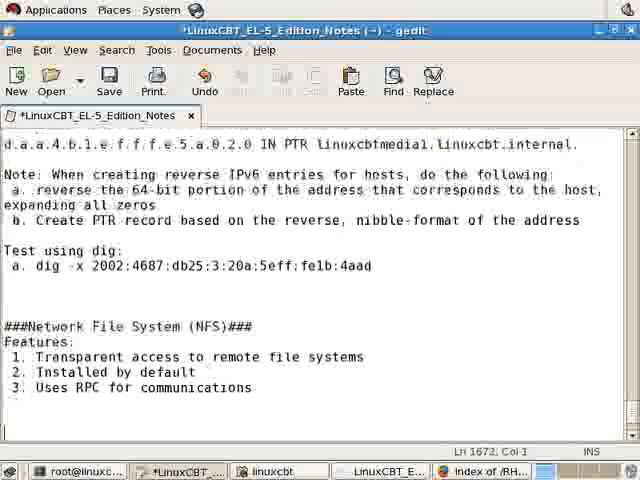
- Begin a Tasks: heading below the features list
text(Task)
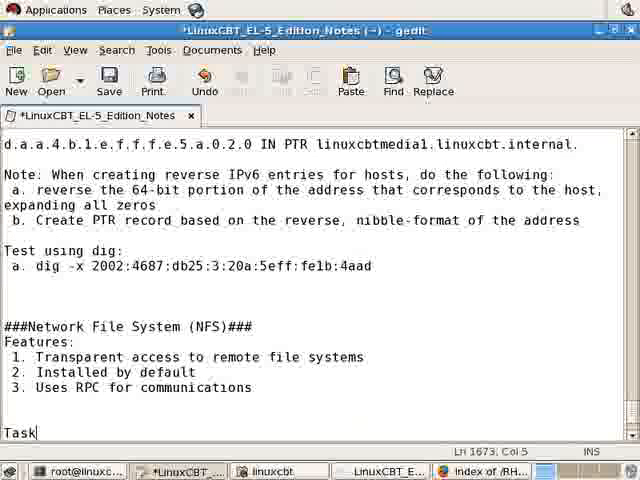
text(s:)
text(1.)
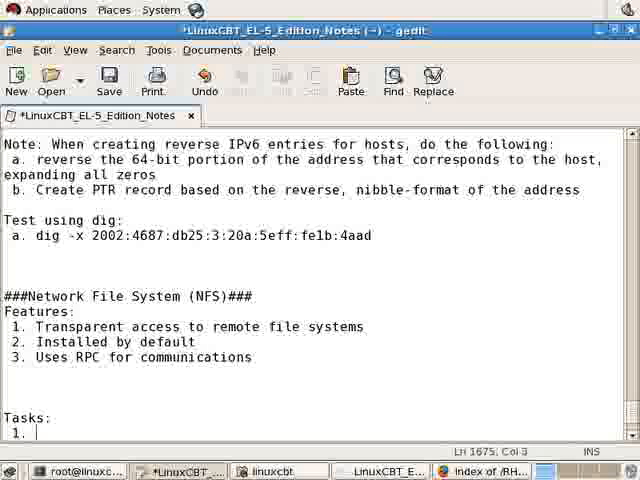
- Write task 1 'Export a directory on the server using: /etc/exports'
text(Export a)
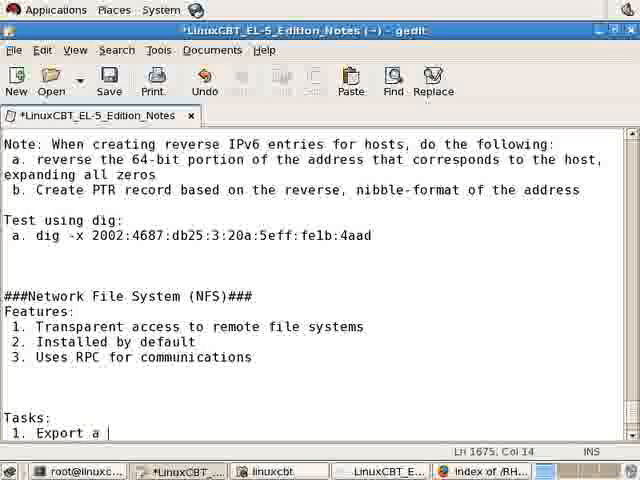
text(directory on)
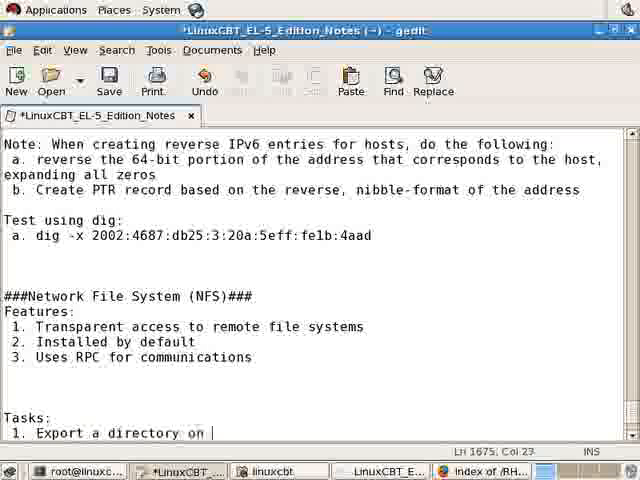
text(the server)
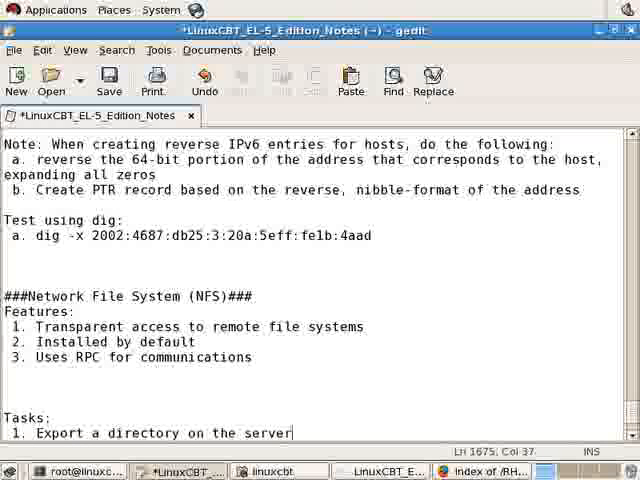
text(using: /etc/exports)
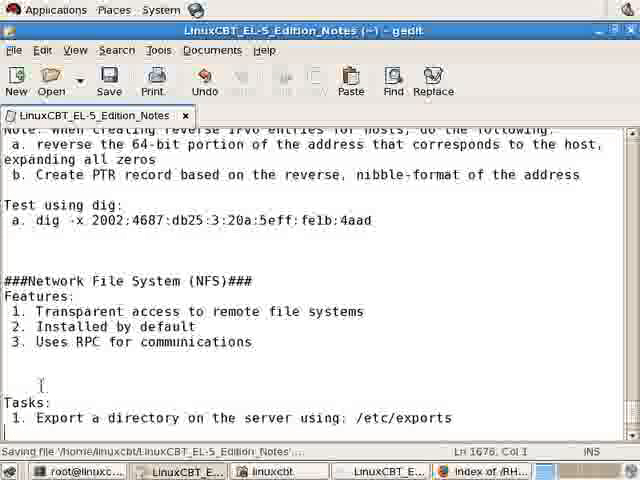
click(76, 470)
text(a. /)
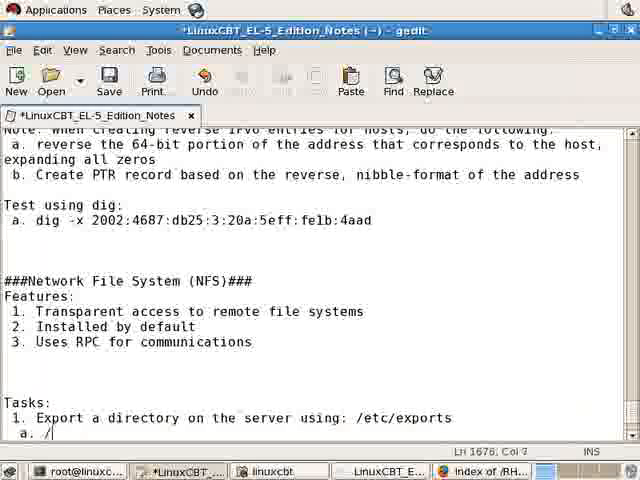
- Add the example entry 'a. /path_to_directory IP_ADDR(rw)'
text(path_to_)
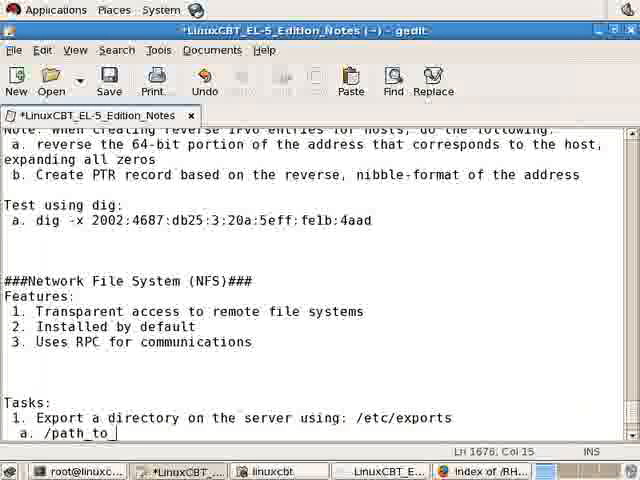
text(directory)
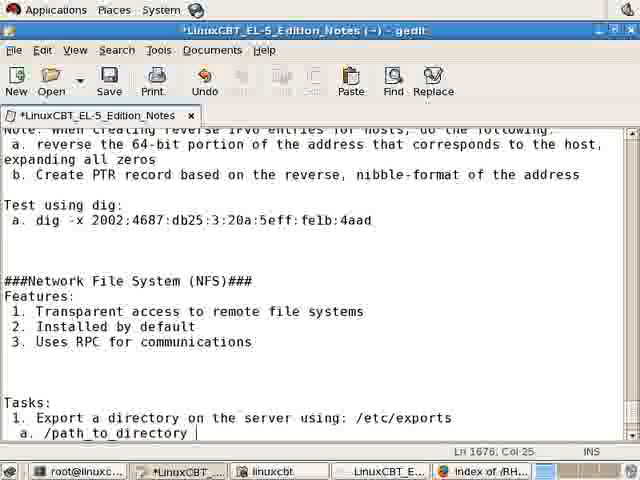
text(IP)
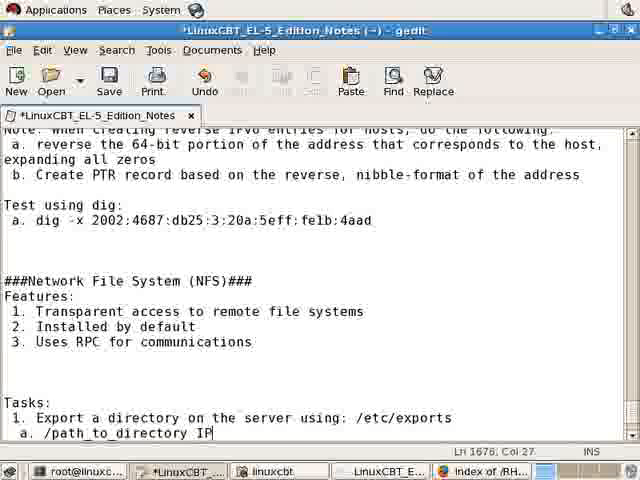
text(_ADDR)
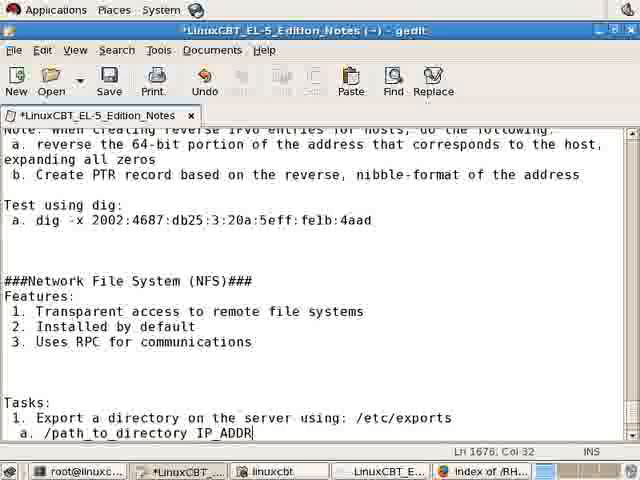
text(())
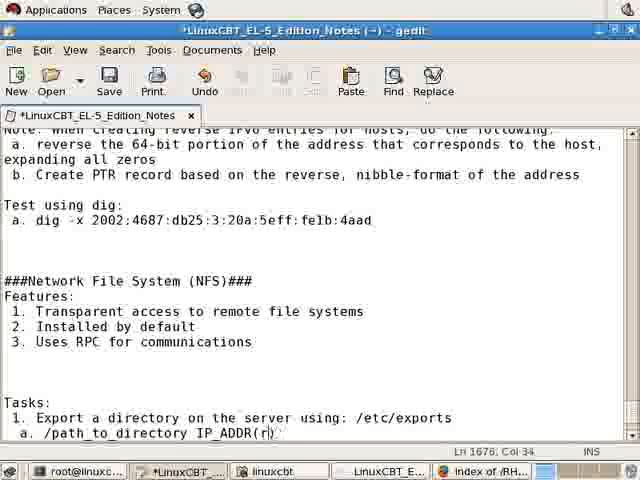
text(w)
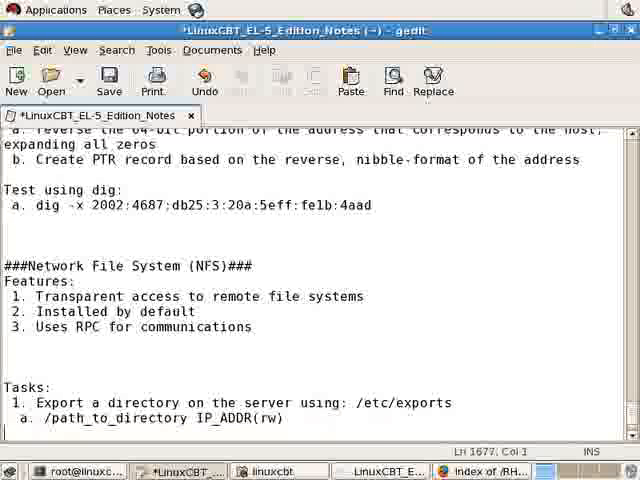
- Start example line 'b. /nfs1' followed by the client address 192.168.75
text(b. /)
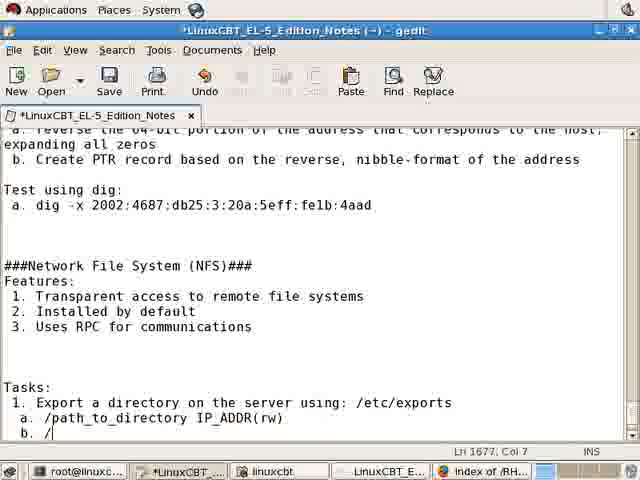
text(n)
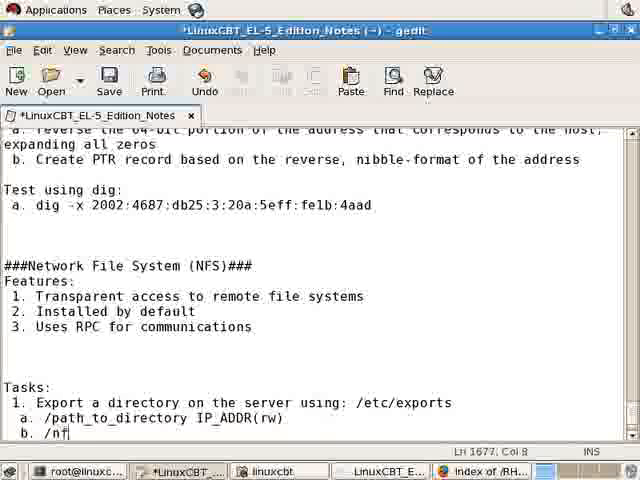
text(s1)
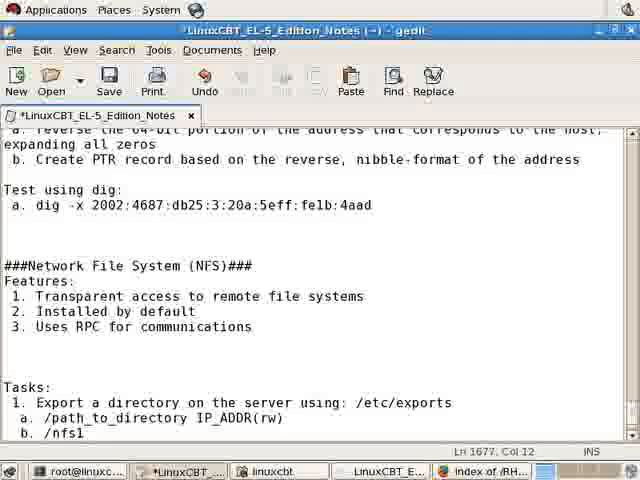
text(192.168.75.)
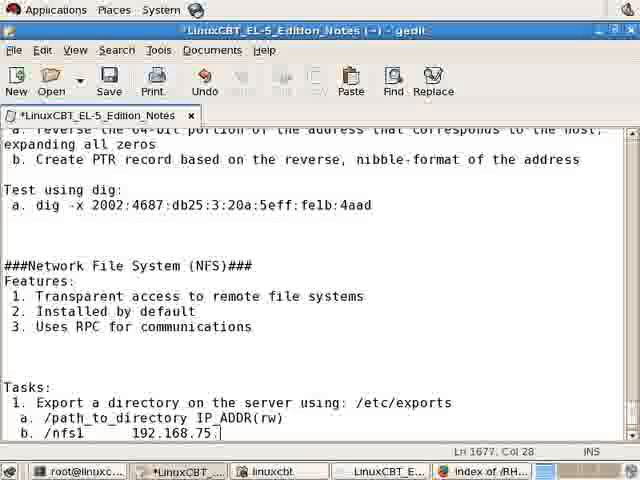
- Finish '192.168.75.10(rw)', create /nfs1 and save the /nfs1 line in /etc/exports with nano
text(10)
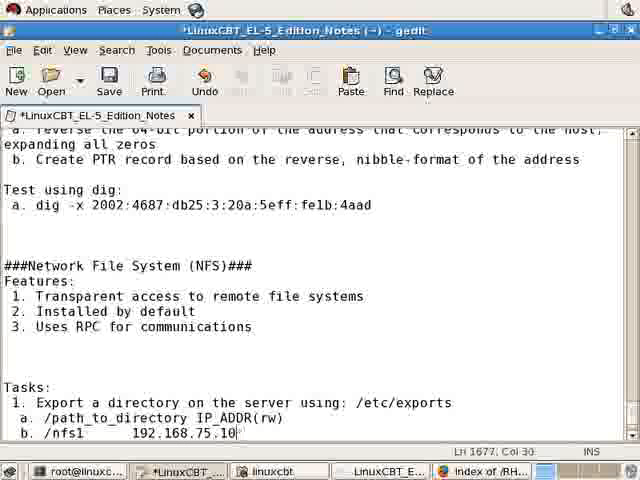
text((rw))
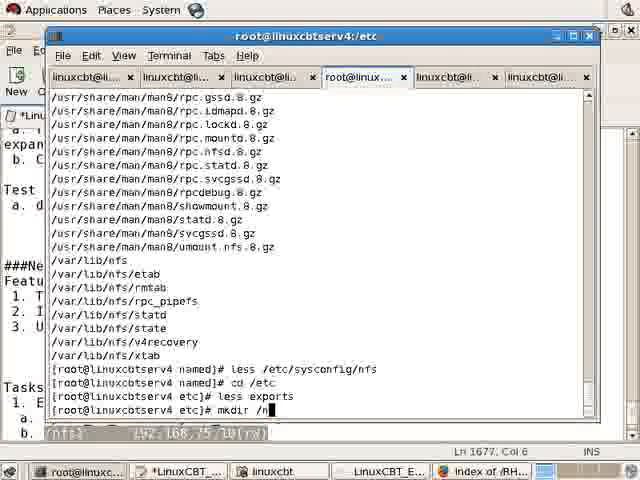
key(Return)
text(/nfs1   192.168.75.10(rw))
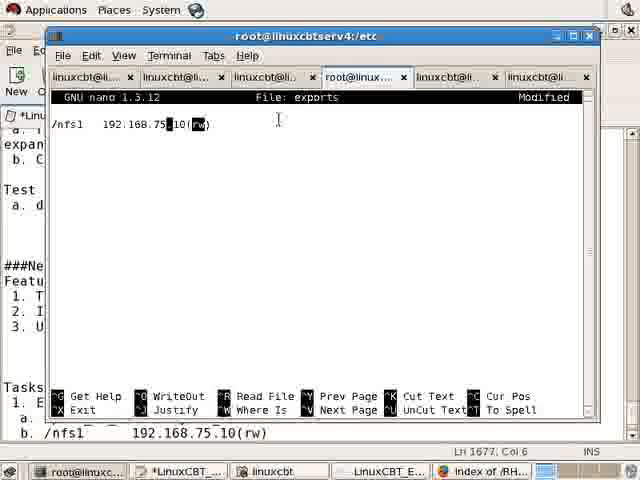
key(ctrl+x)
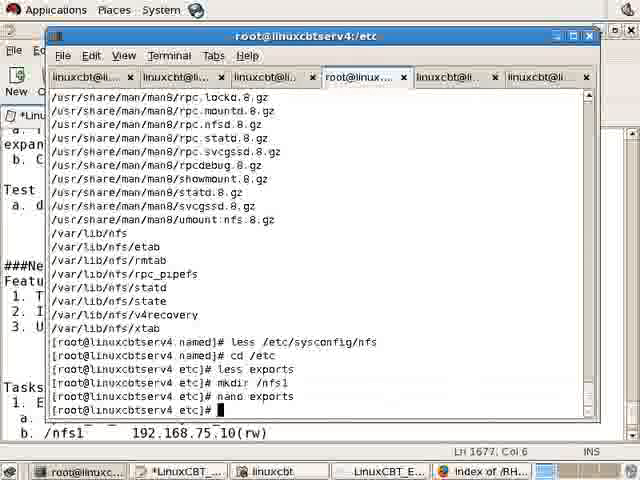
- Inspect /etc/init.d/nfs with ls -lt and check its runlevels with chkconfig --list nfs
text(ls)
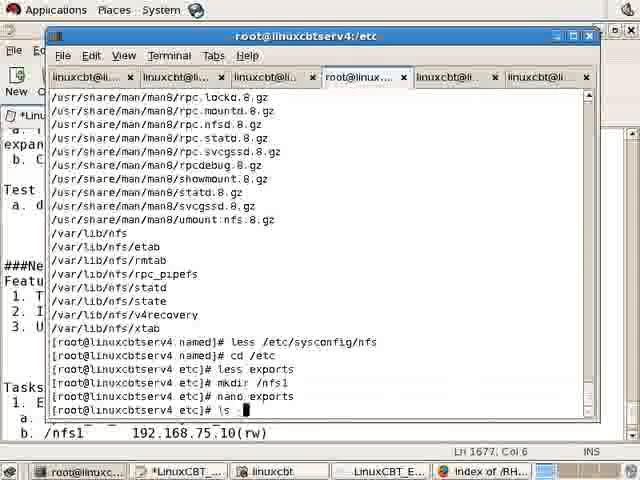
text(-lt)
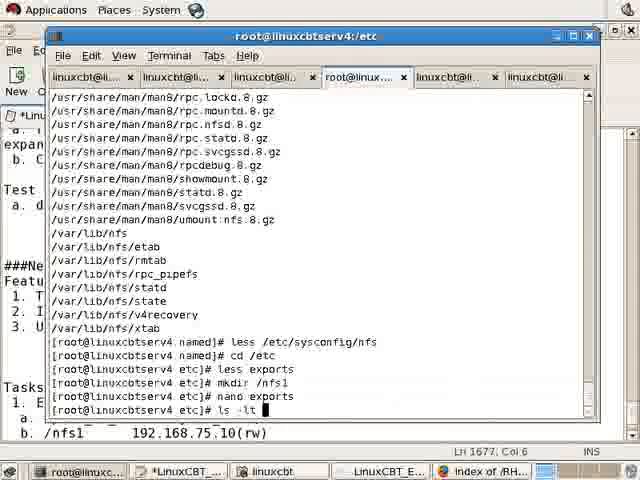
text(/etc/init)
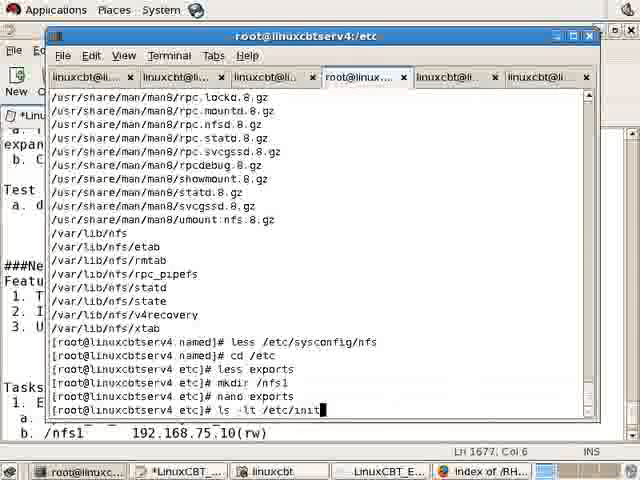
key(Return)
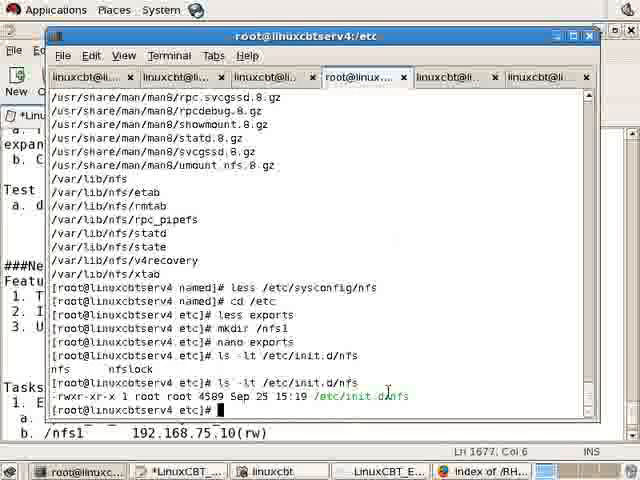
text(chkconfig --list nfs)
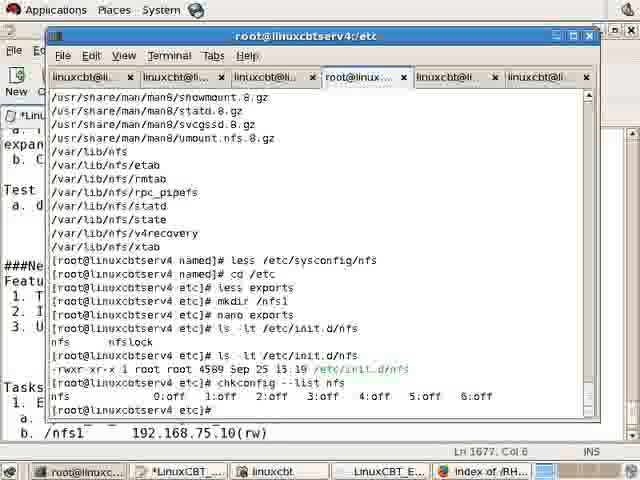
- Enable nfs for runlevels 3 and 5, start it with service nfs start, then check processes with ps -ef | grep
text(chkconfig --)
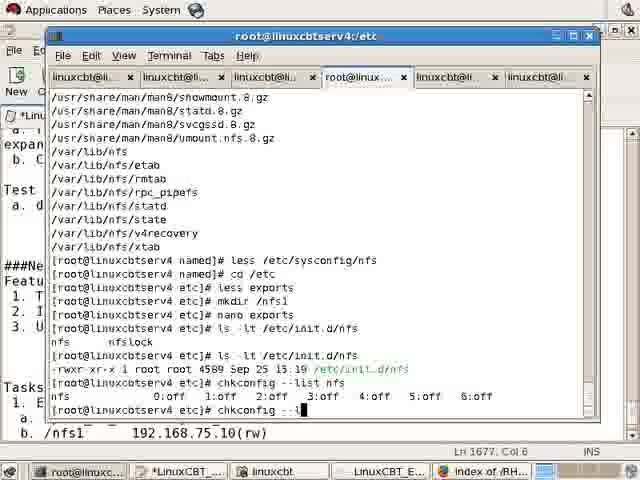
text(level 3)
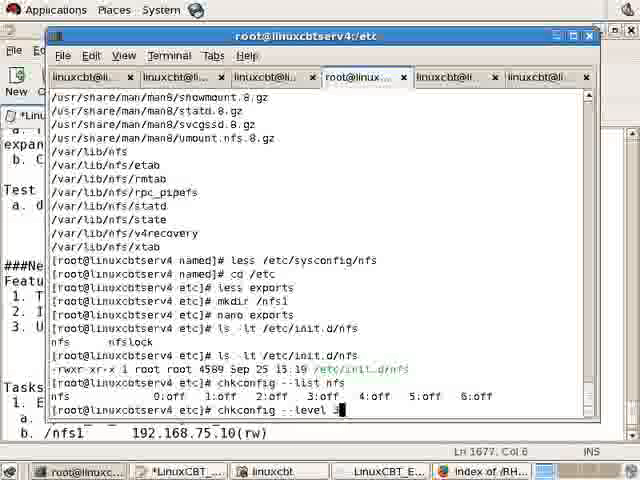
key(Return)
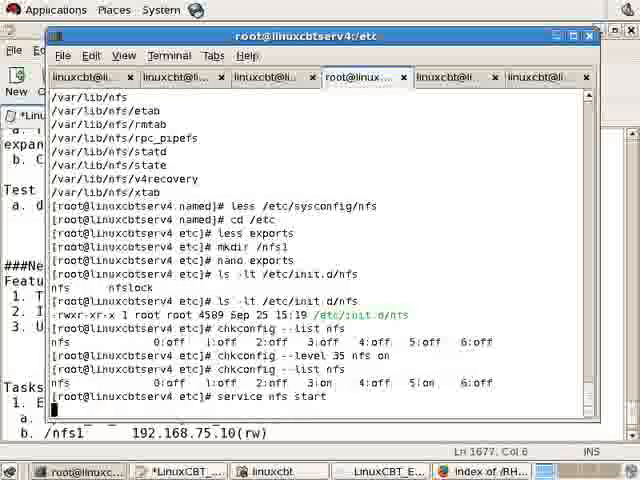
key(Return)
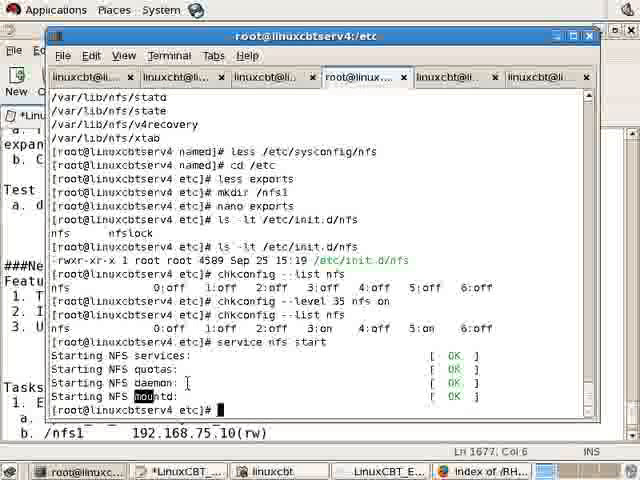
text(ps -ef | grep)
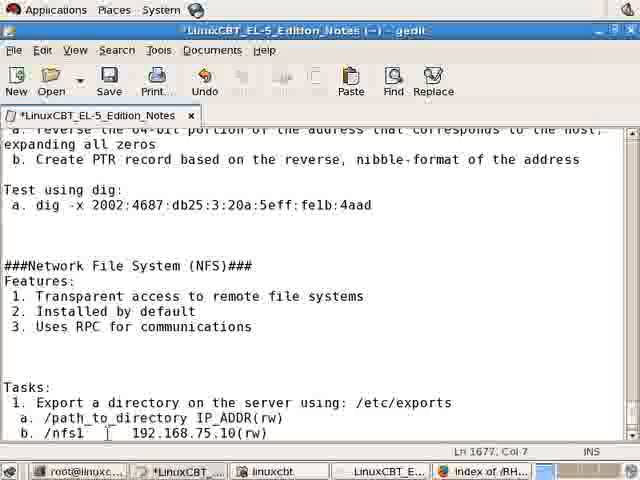
- Add tasks 'c. mkdir /nfs1' and 'd. start NFS server - service nfs start' and save the notes
scroll(down, 3)
text(c.)
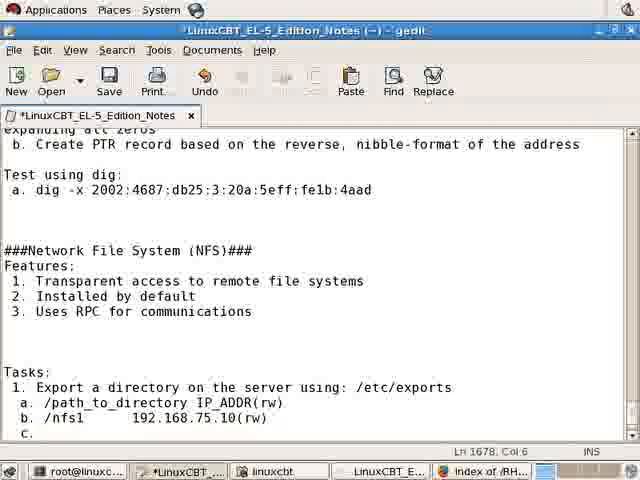
text(mk)
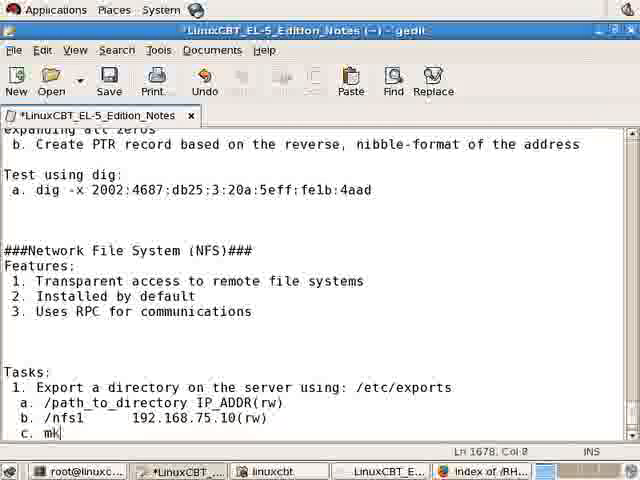
text(dir /nfs1)
text(d.)
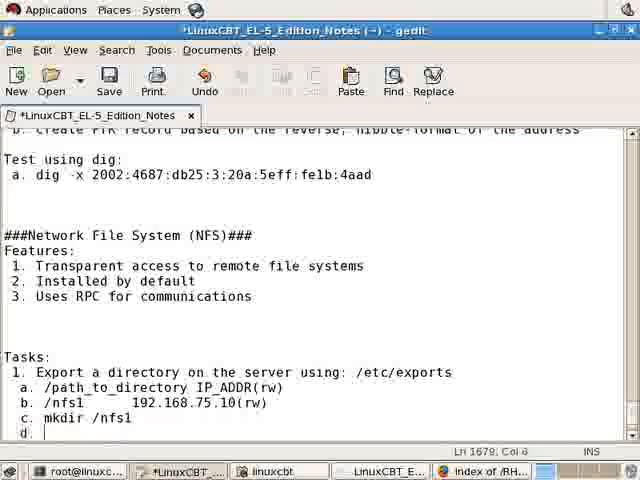
text(start NFS server - 'service)
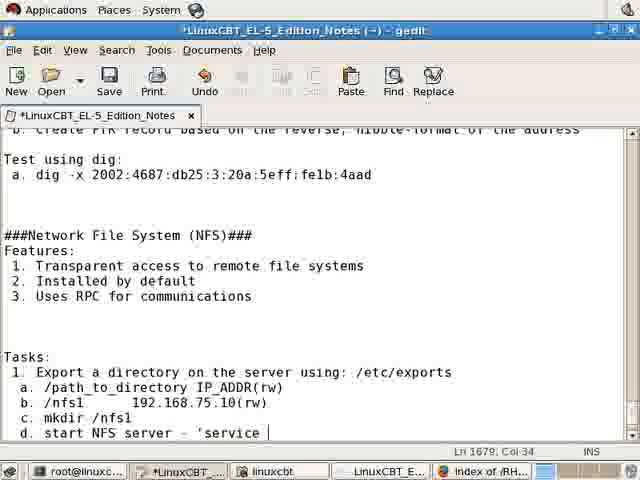
text(nfs start')
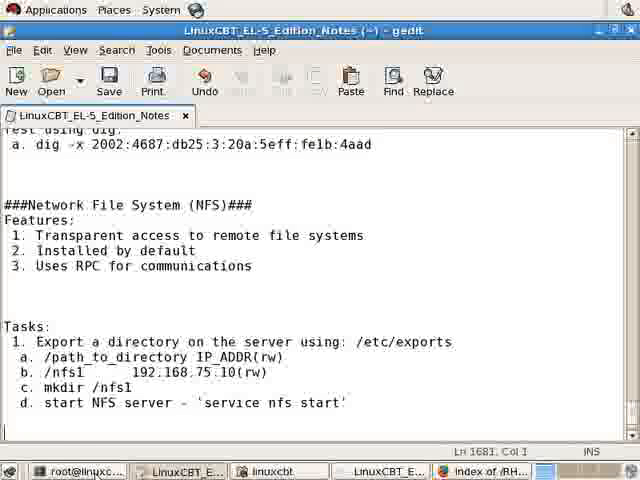
mouse_move(68, 420)
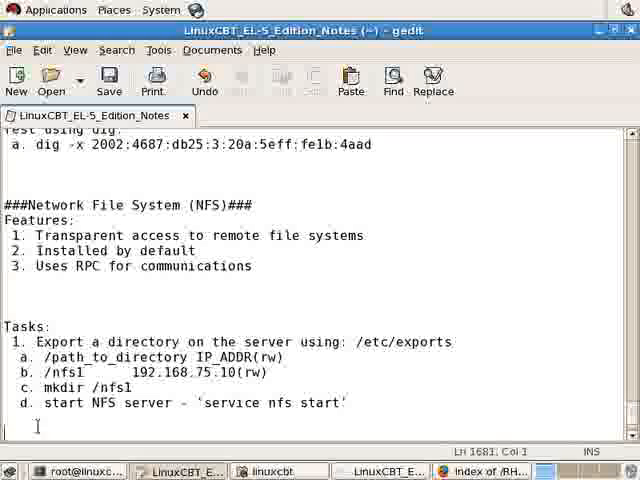
- Add task 'e. Confirm export(s) - exportfs -v' and select the exportfs command text
text(e.)
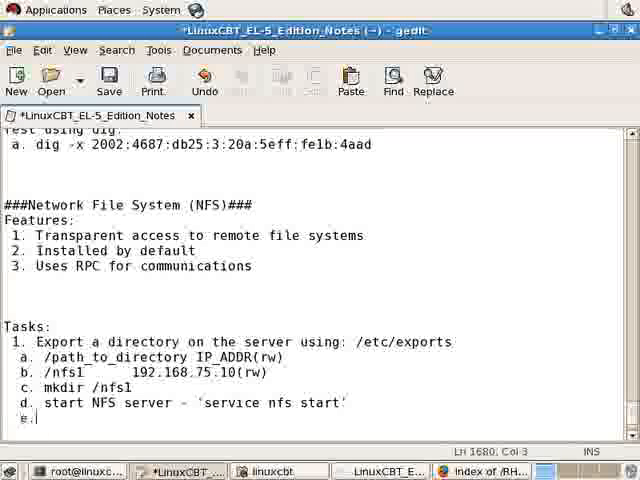
text(Con)
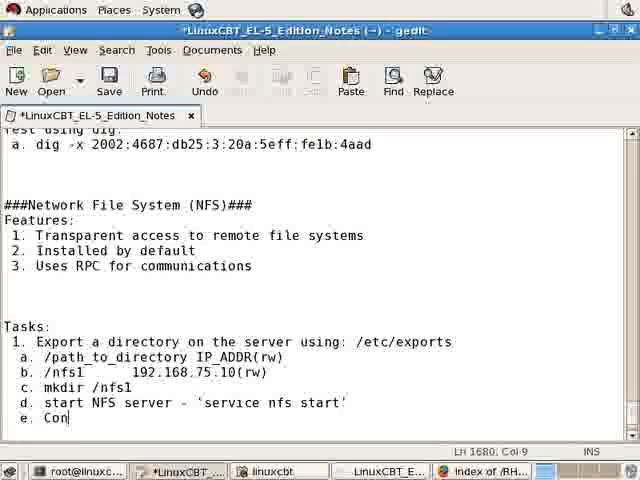
text(firm export(s) -)
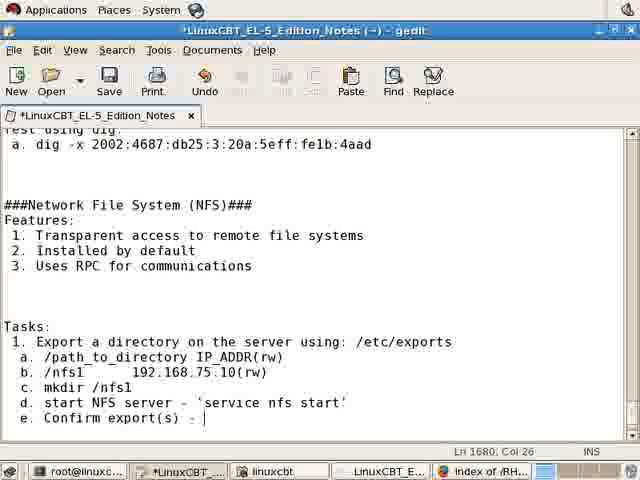
text(export)
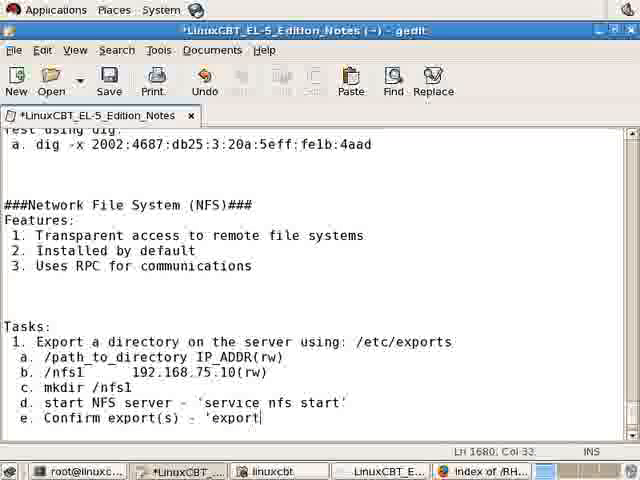
text(fs)
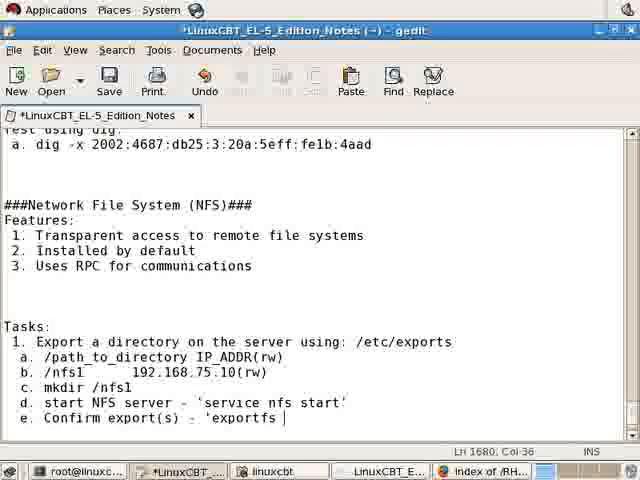
text(-v')
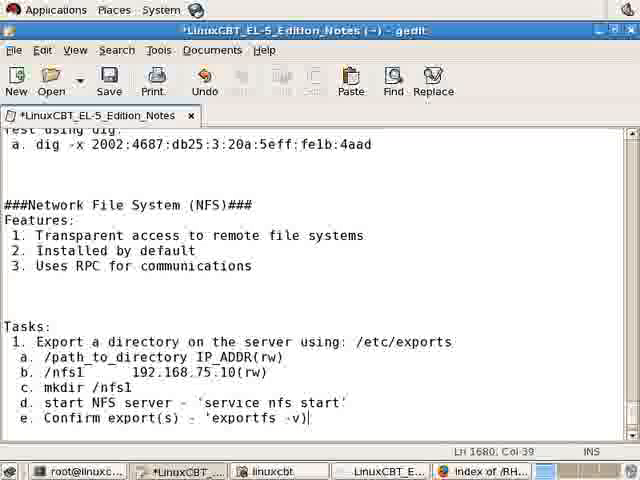
drag(256, 418, 304, 418)
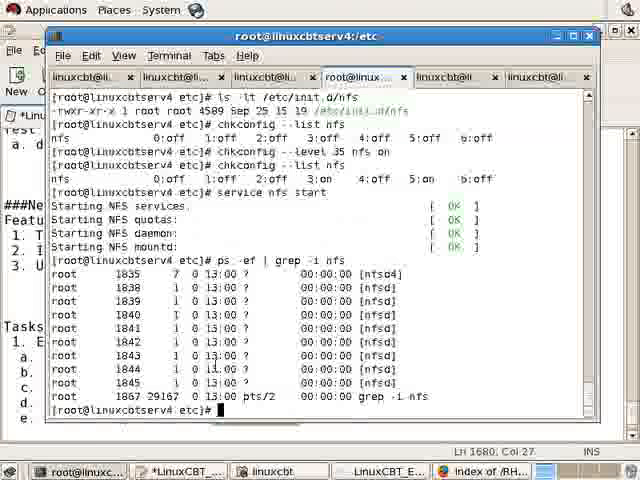
- Run exportfs -v in the terminal to list /nfs1 exported to 192.168.75.10 read-write
text(exportfs -v')
text(Note: NFS)
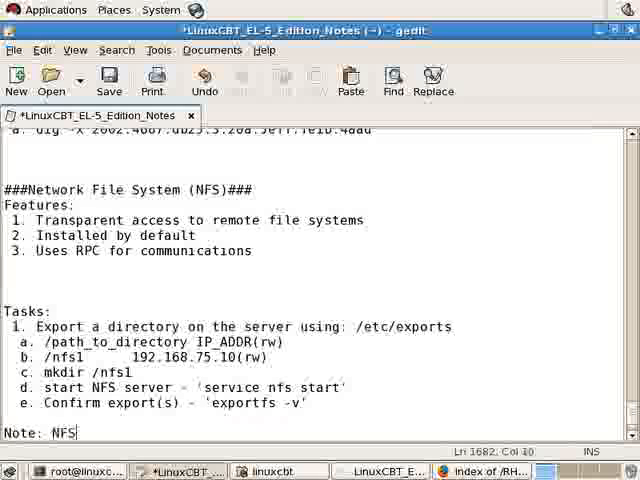
- Add the note that NFS matches the remote client's UID to local /etc/passwd for ACL, and save
text(matches)
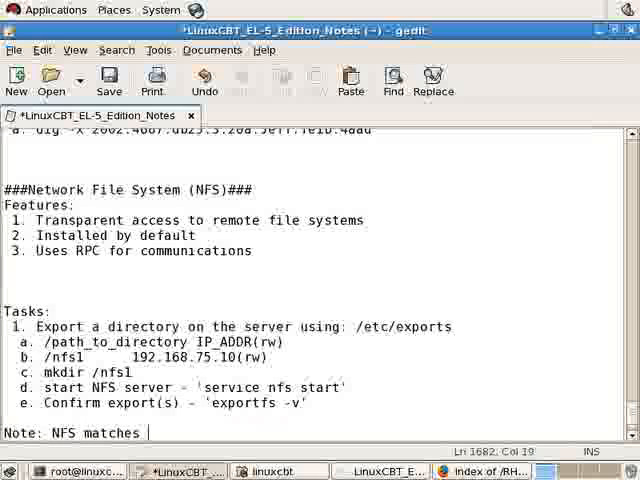
text(remote client)
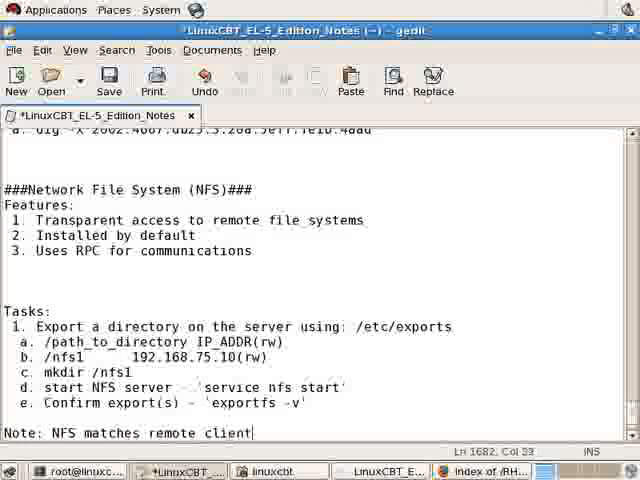
text(s)
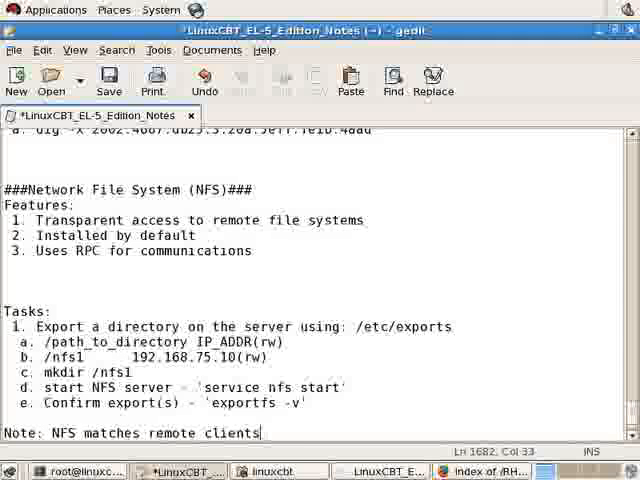
text('s)
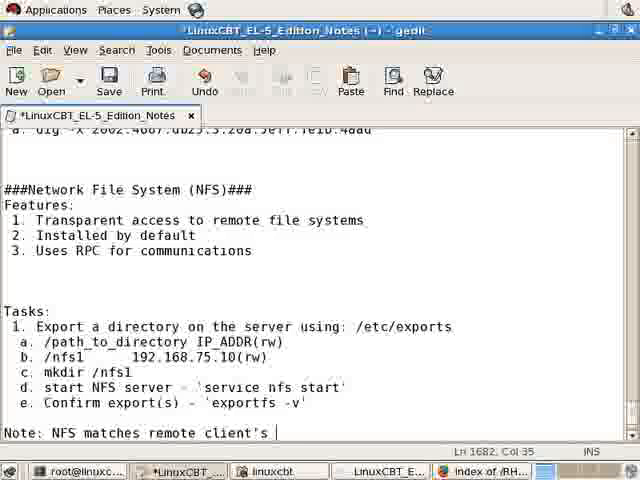
text(UID to deter)
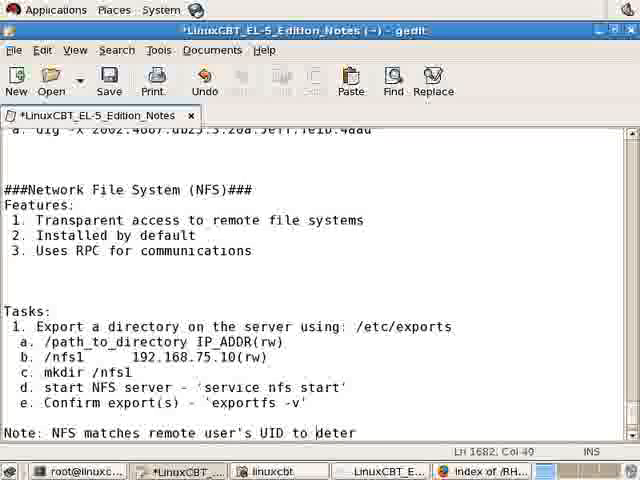
text(local /etc/passwd to)
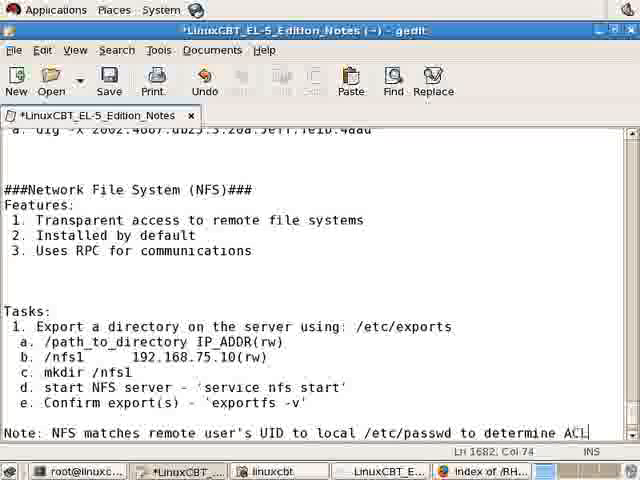
key(ctrl+s)
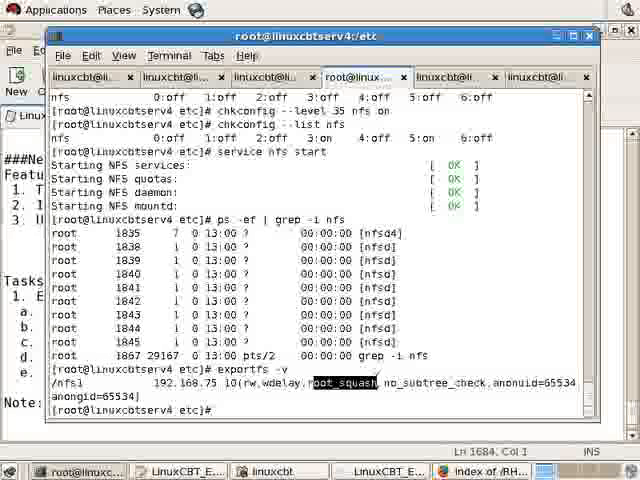
- Highlight the root_squash export option, then create the /nfs2 directory with mkdir
double_click(170, 382)
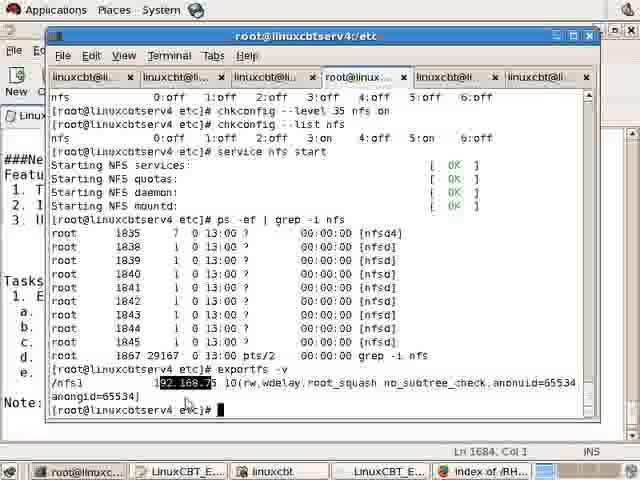
text(mkdir /f)
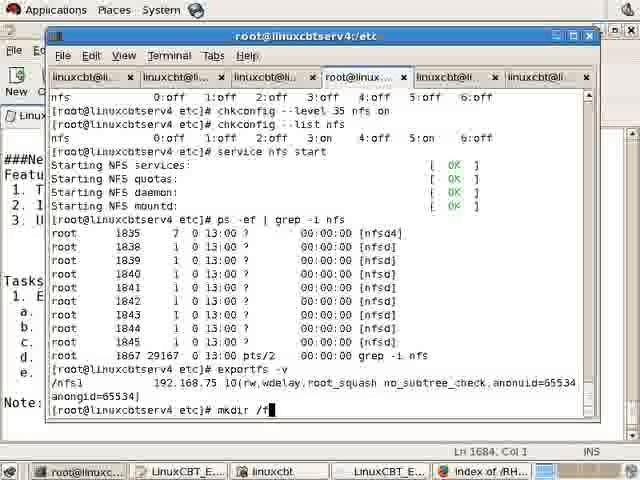
key(Return)
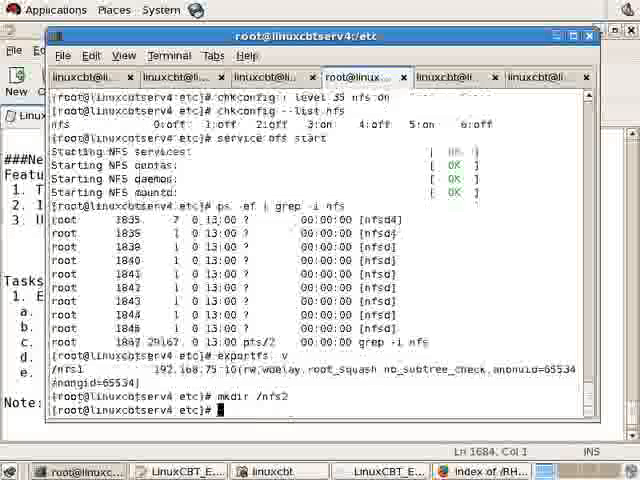
text(nan)
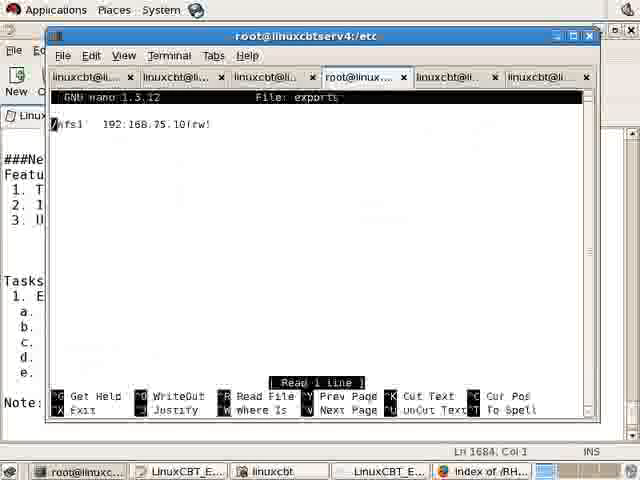
- Start a second exports entry in nano reading /nfs2 192.168 beneath the /nfs1 line
text(/nfs2)
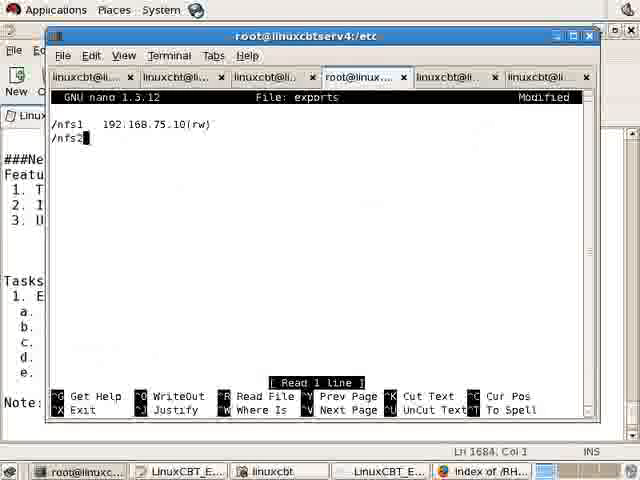
text(192.168)
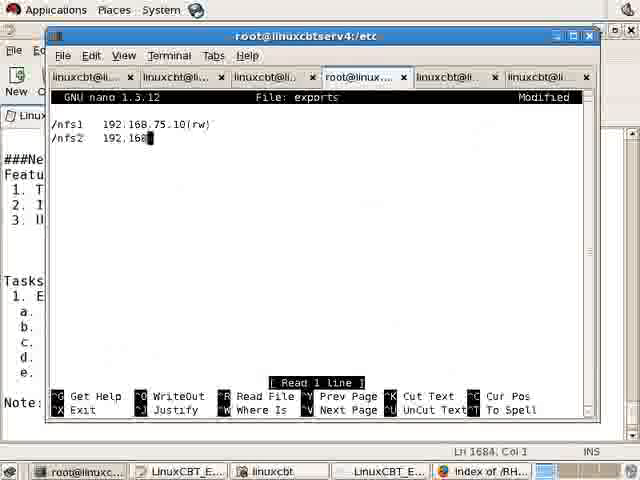